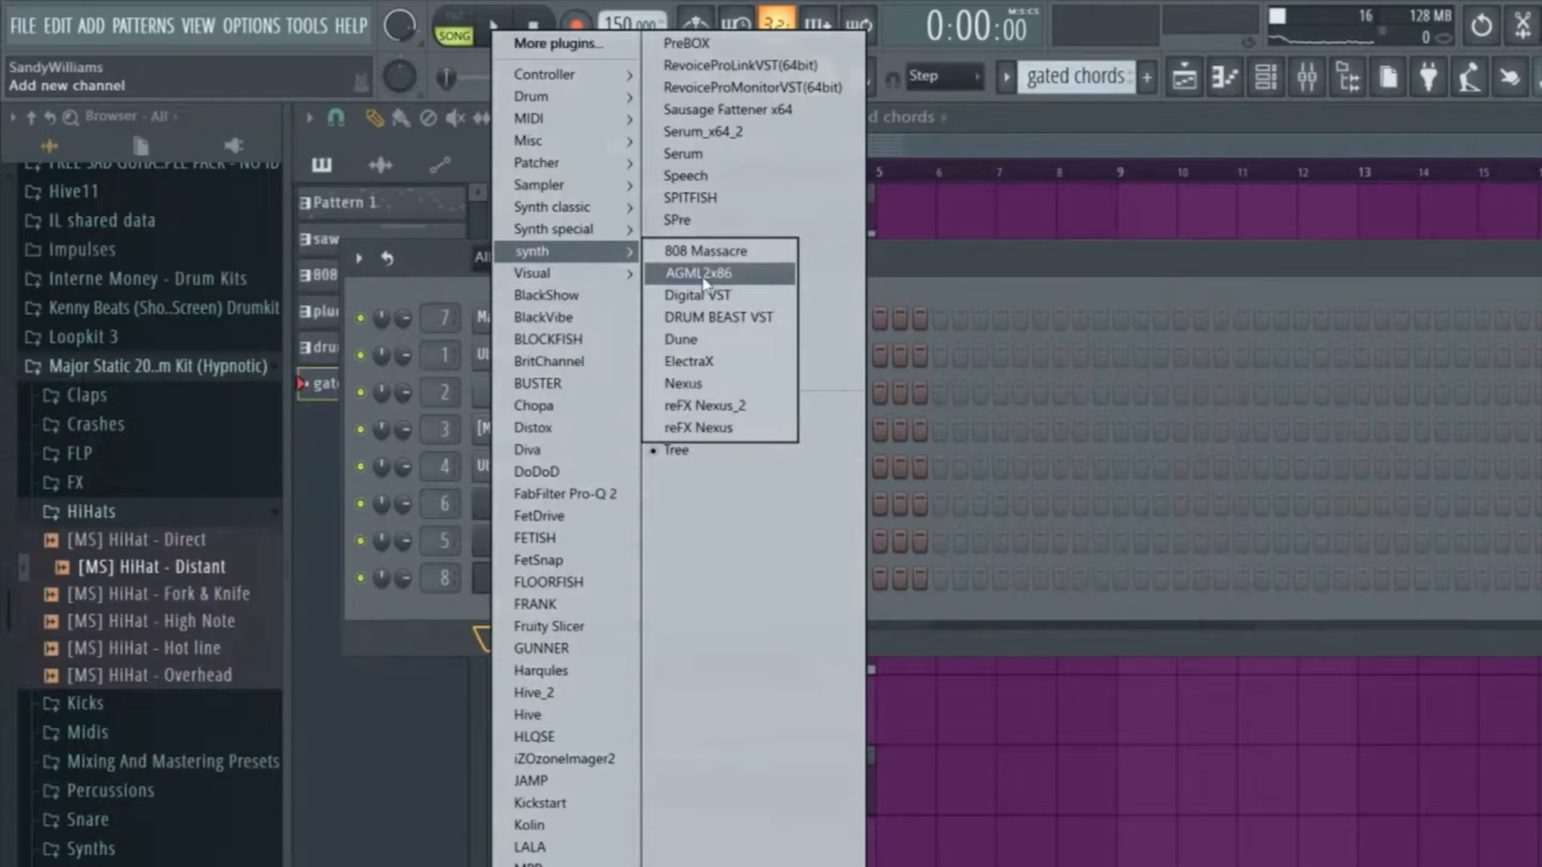
Add an ElectraX channel and step its presets to the Trancegate 2x Bright Gate patch
click(689, 361)
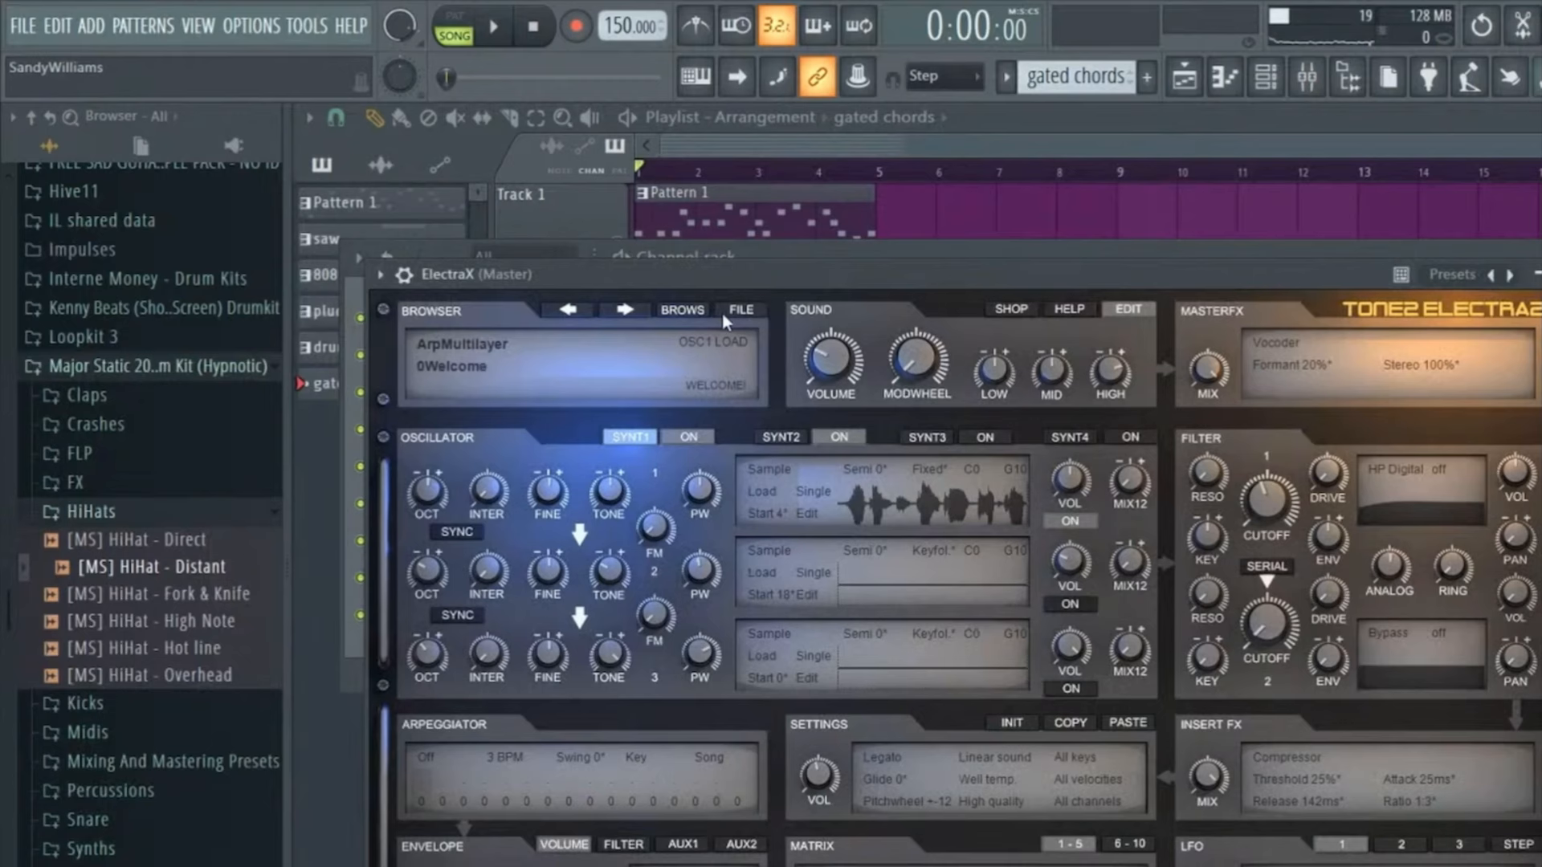
click(623, 310)
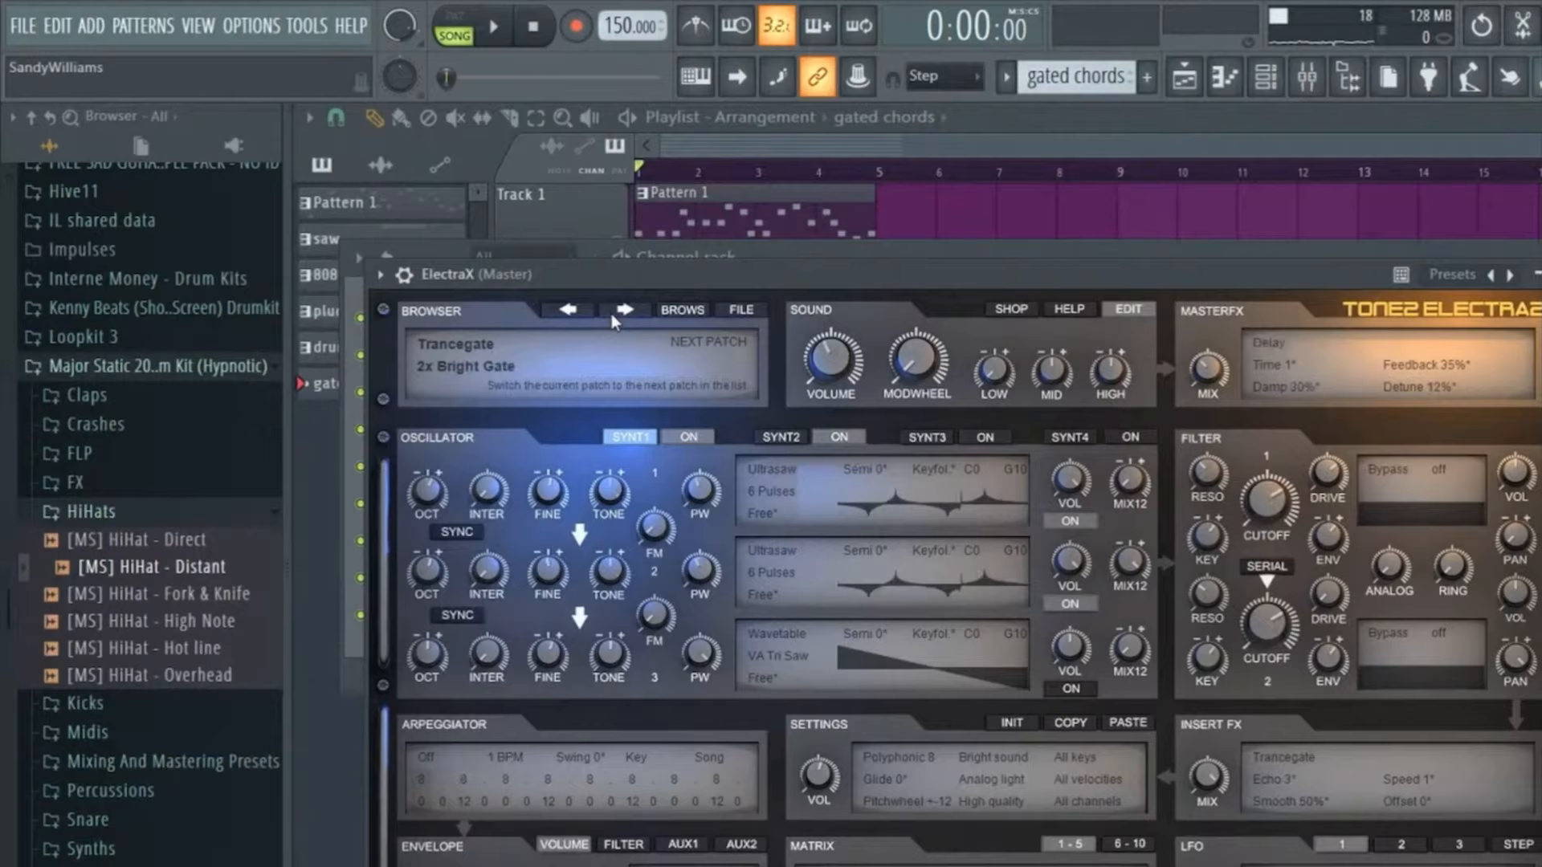
click(627, 310)
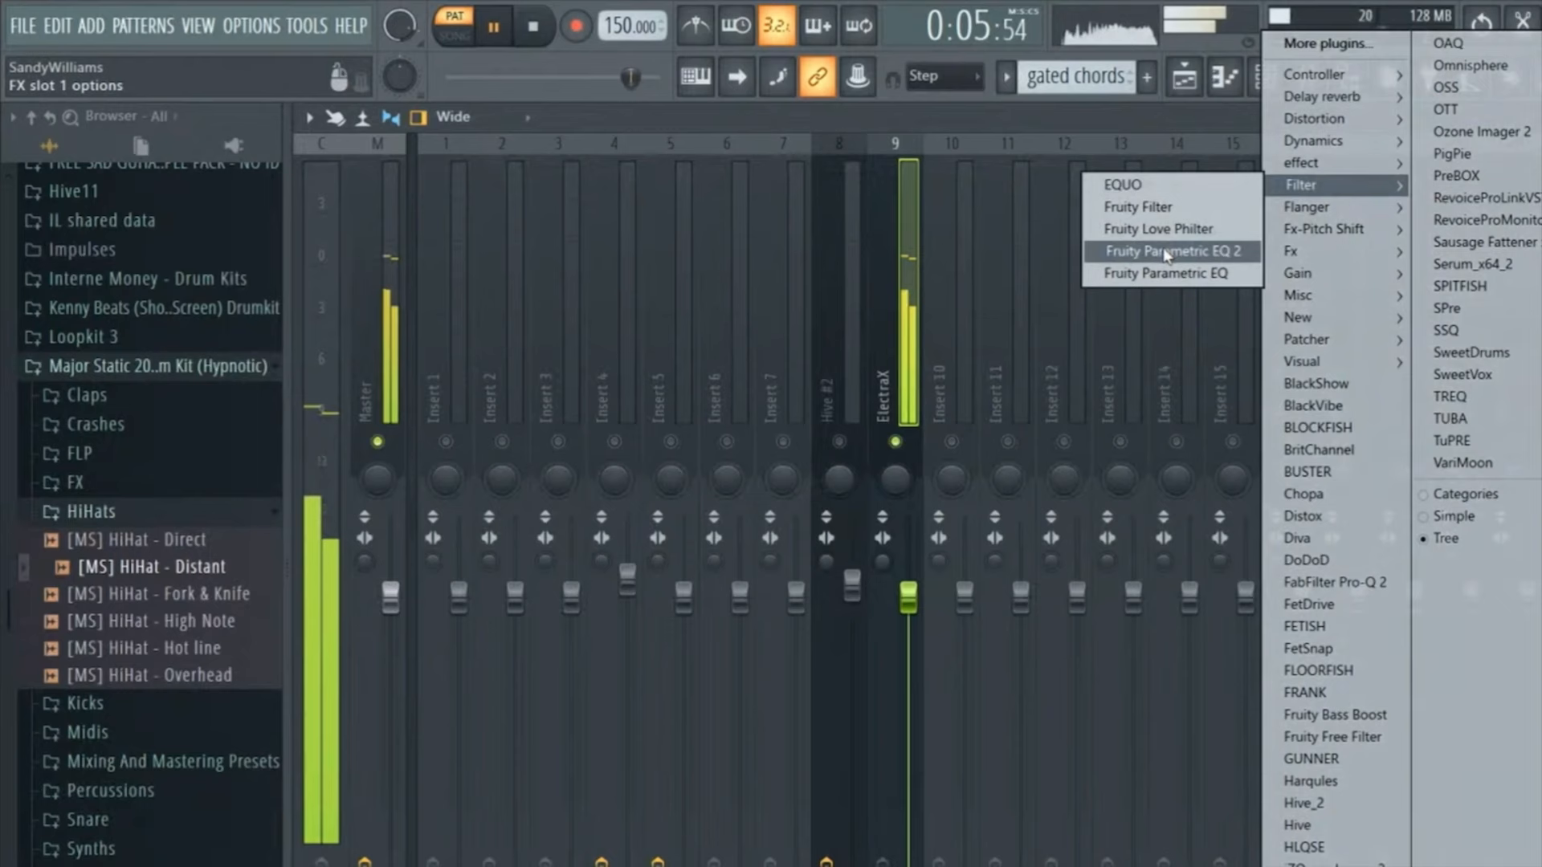
Insert Fruity Parametric EQ 2 on the ElectraX mixer insert
click(1170, 251)
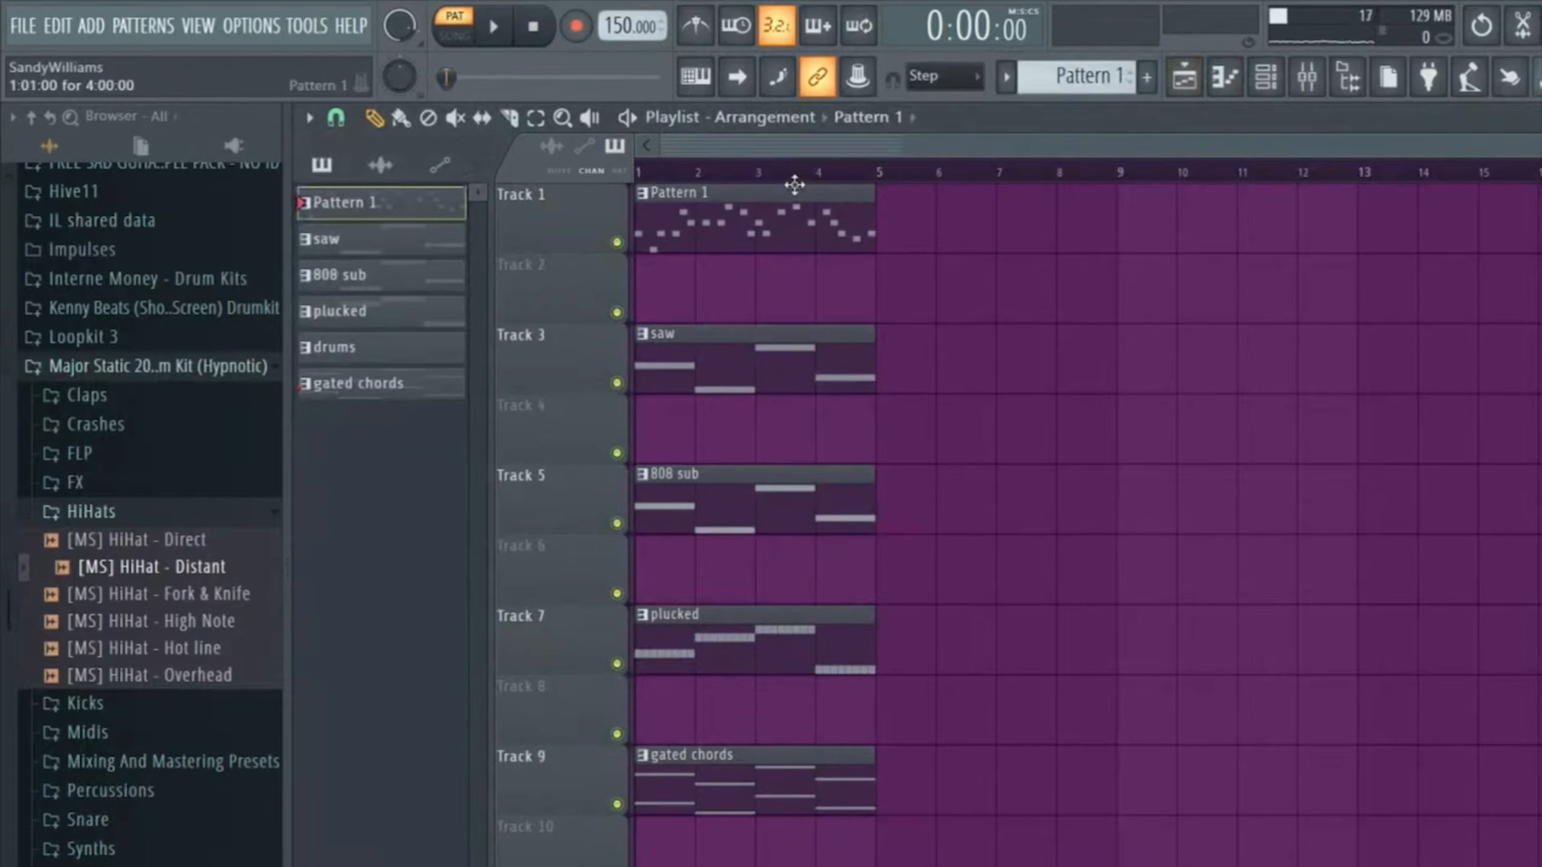
Arrange the Pattern 1, saw, 808 sub, plucked and gated chords clips on their own playlist tracks
click(494, 27)
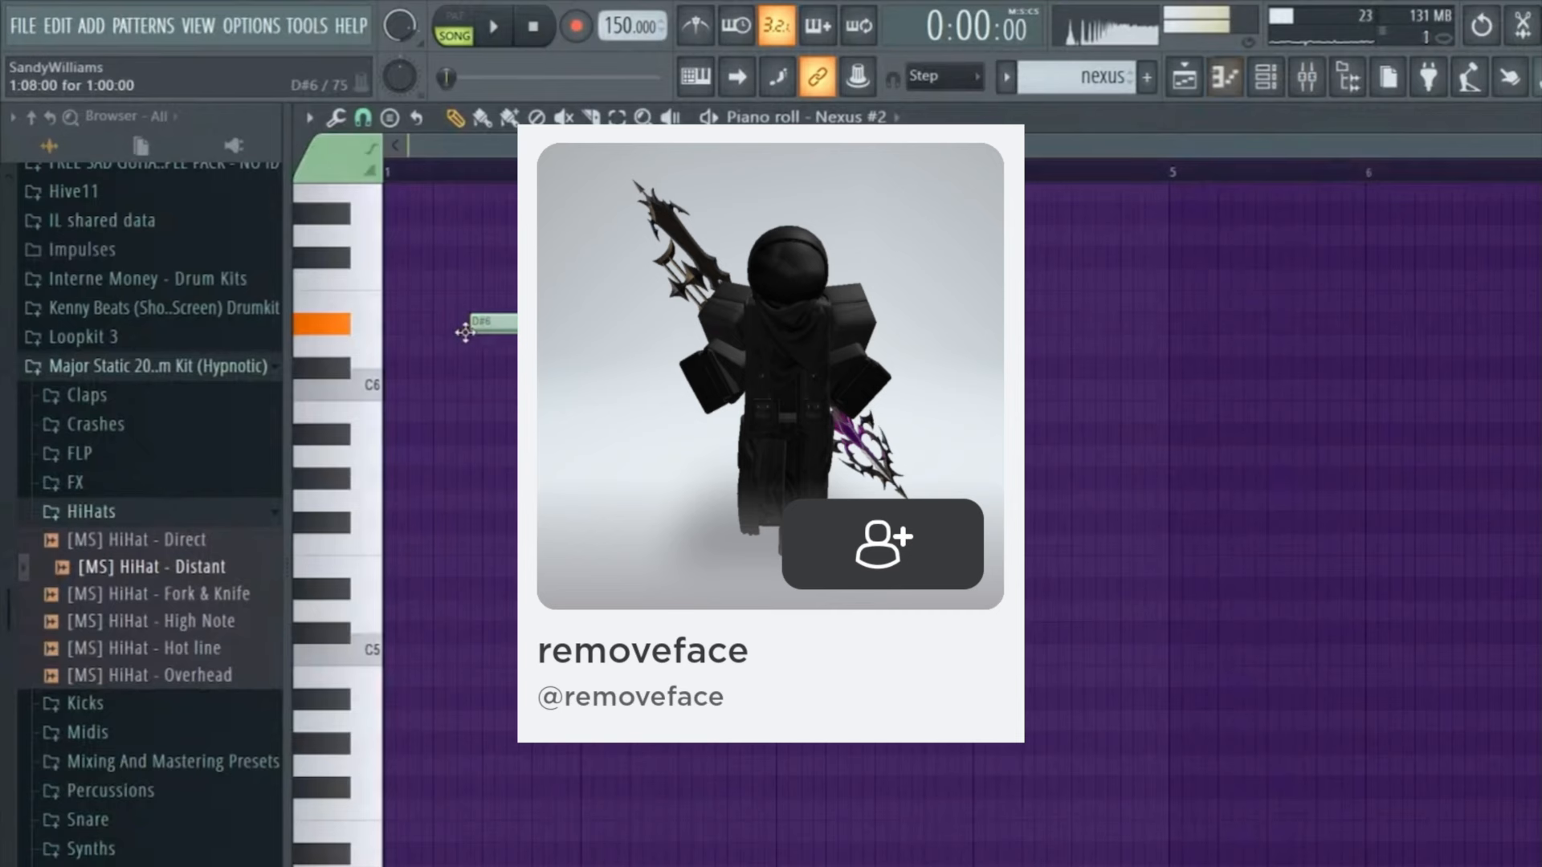
Add a Nexus channel loaded with the SQ Benny Dance Seq preset from Splits and Sequences
click(1306, 77)
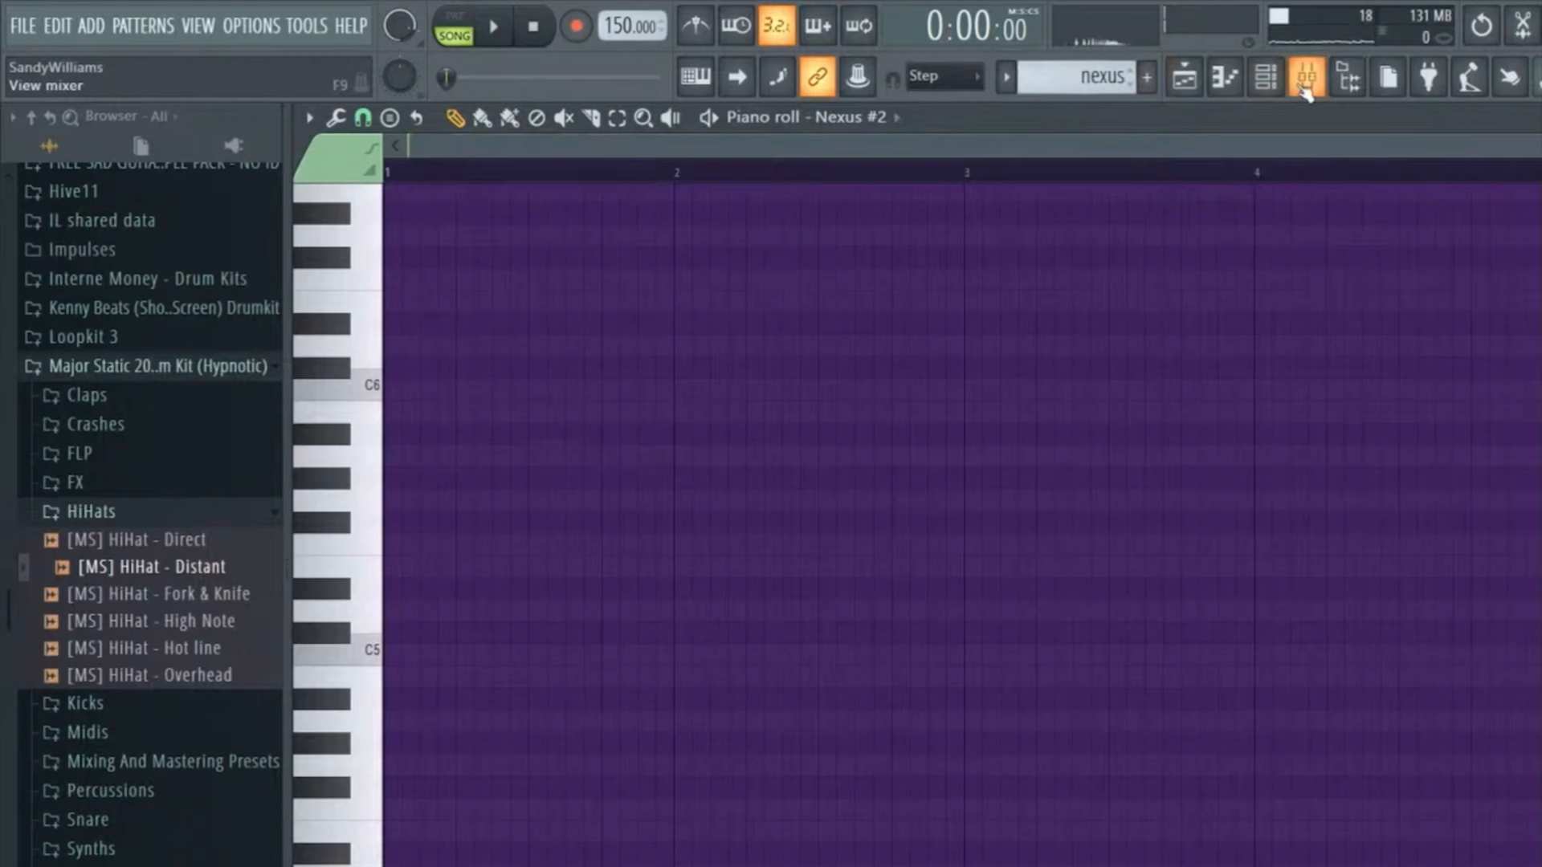
right_click(524, 317)
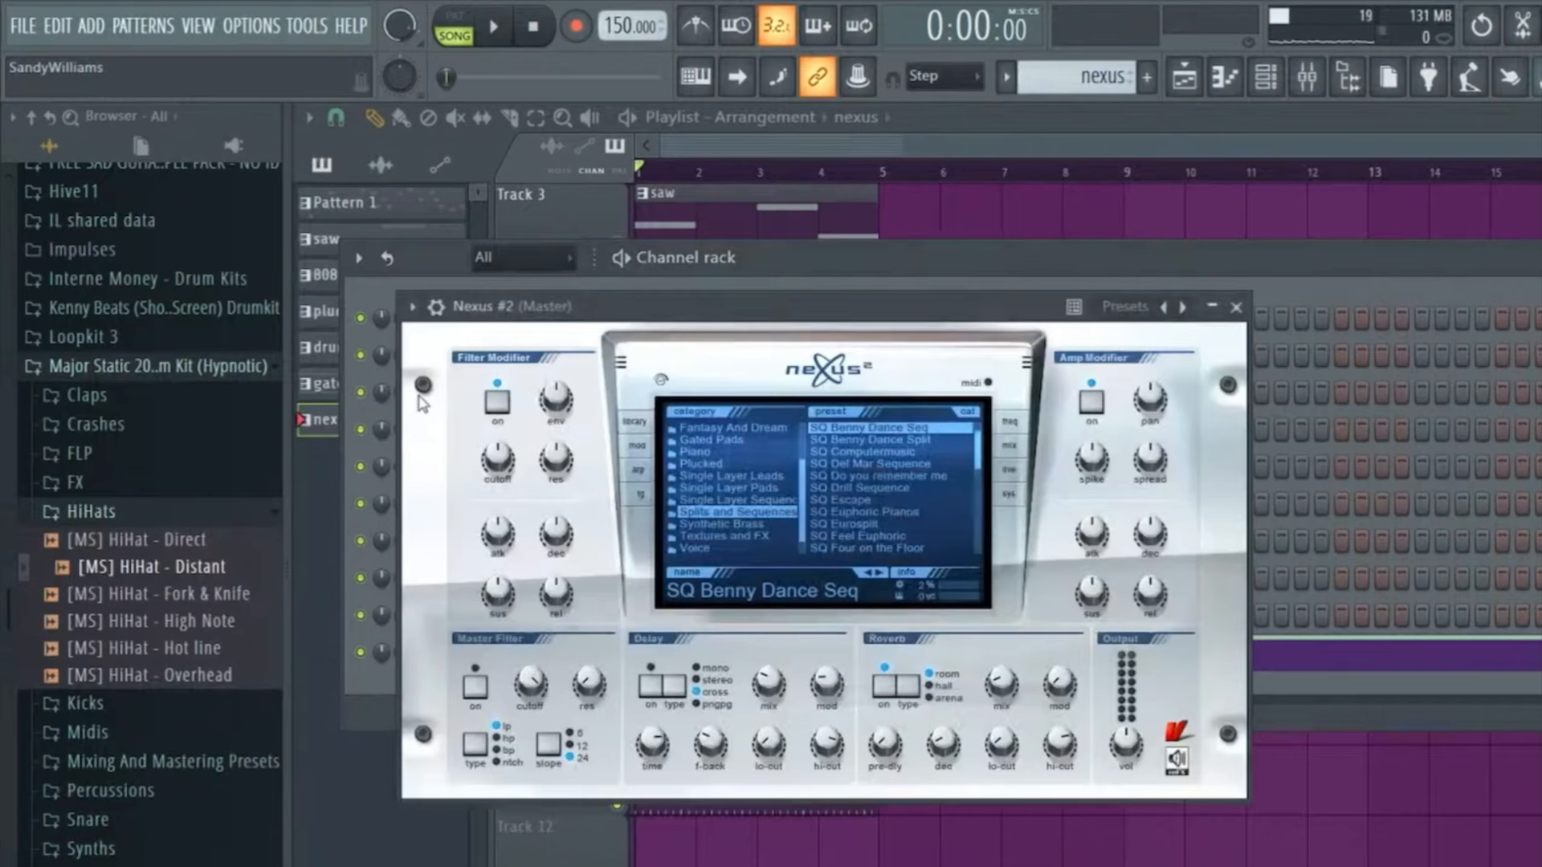
click(1235, 306)
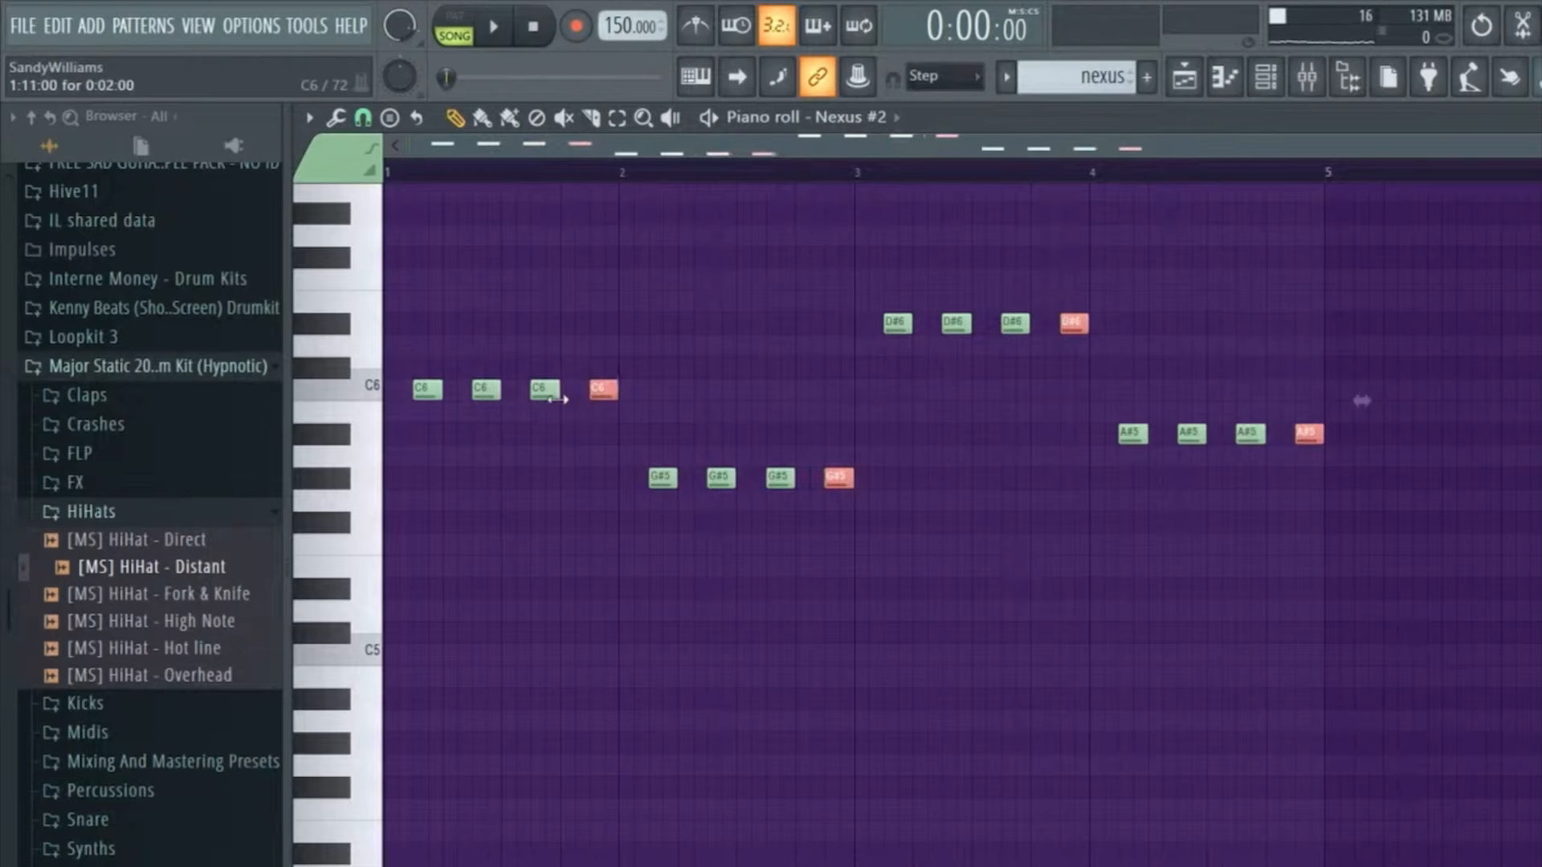
Draw repeated C6, G#5, D#6 and A#5 note groups across four bars and play them back
click(492, 26)
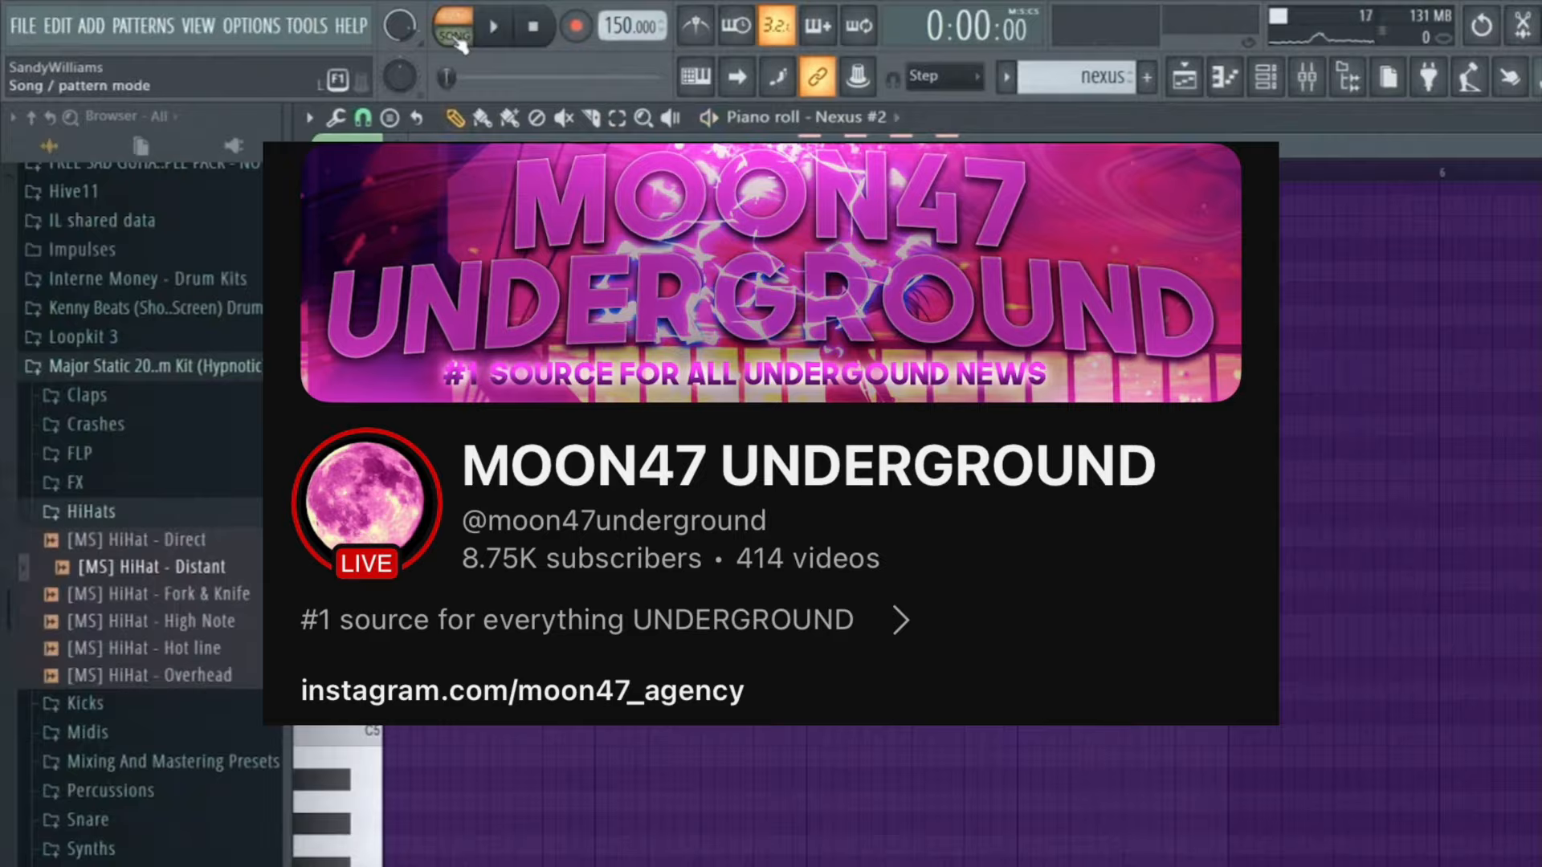
click(492, 27)
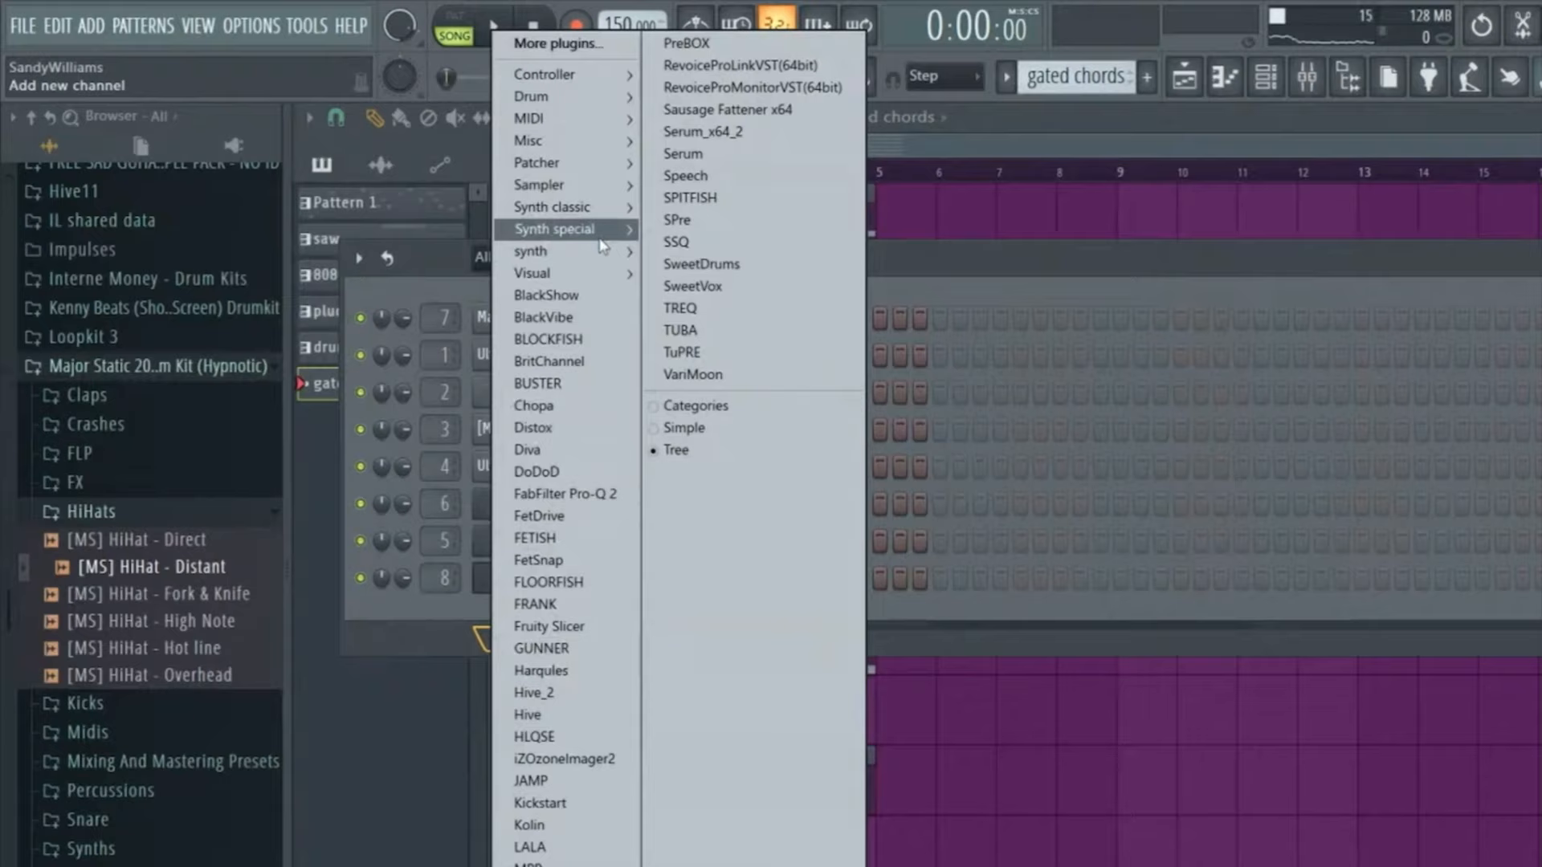
Browse the Add channel menu's Synth special and synth plugin categories
click(691, 361)
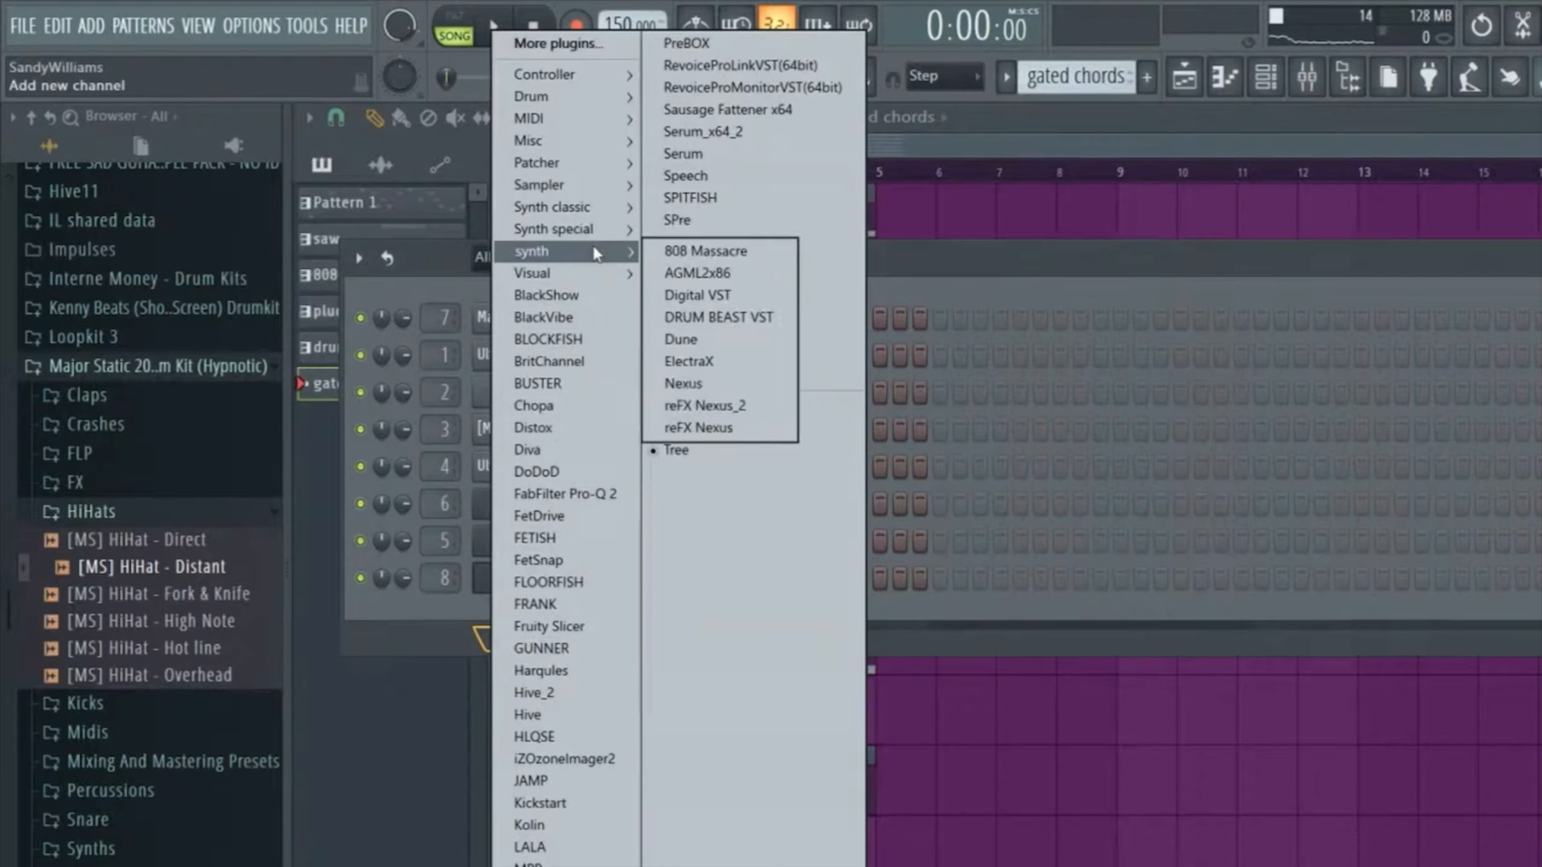
click(689, 361)
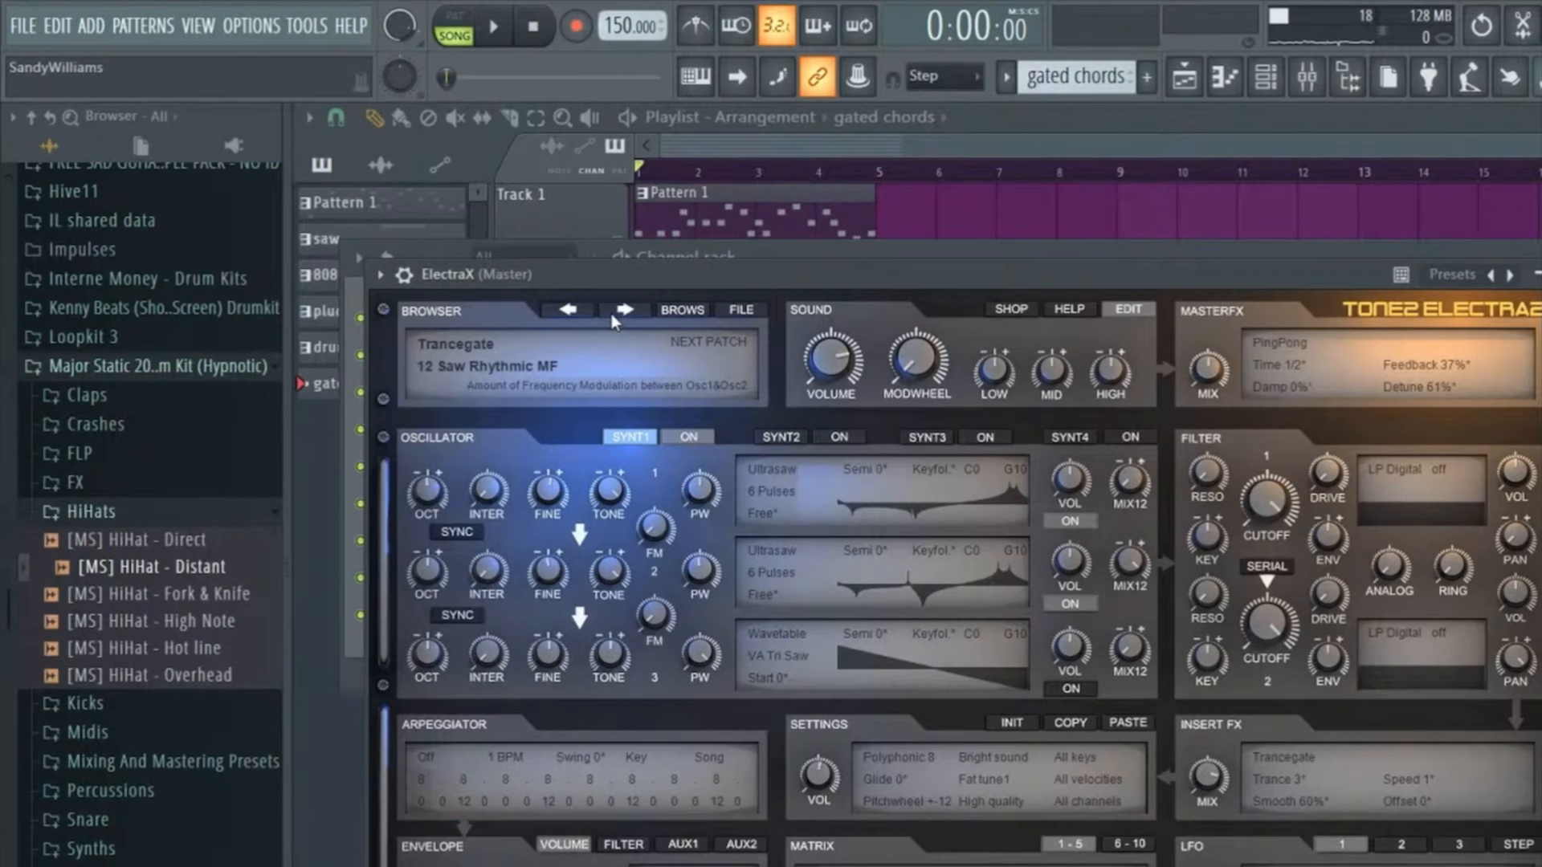
Cycle through neighbouring Trancegate presets, returning to 12 Saw Rhythmic MF
click(623, 310)
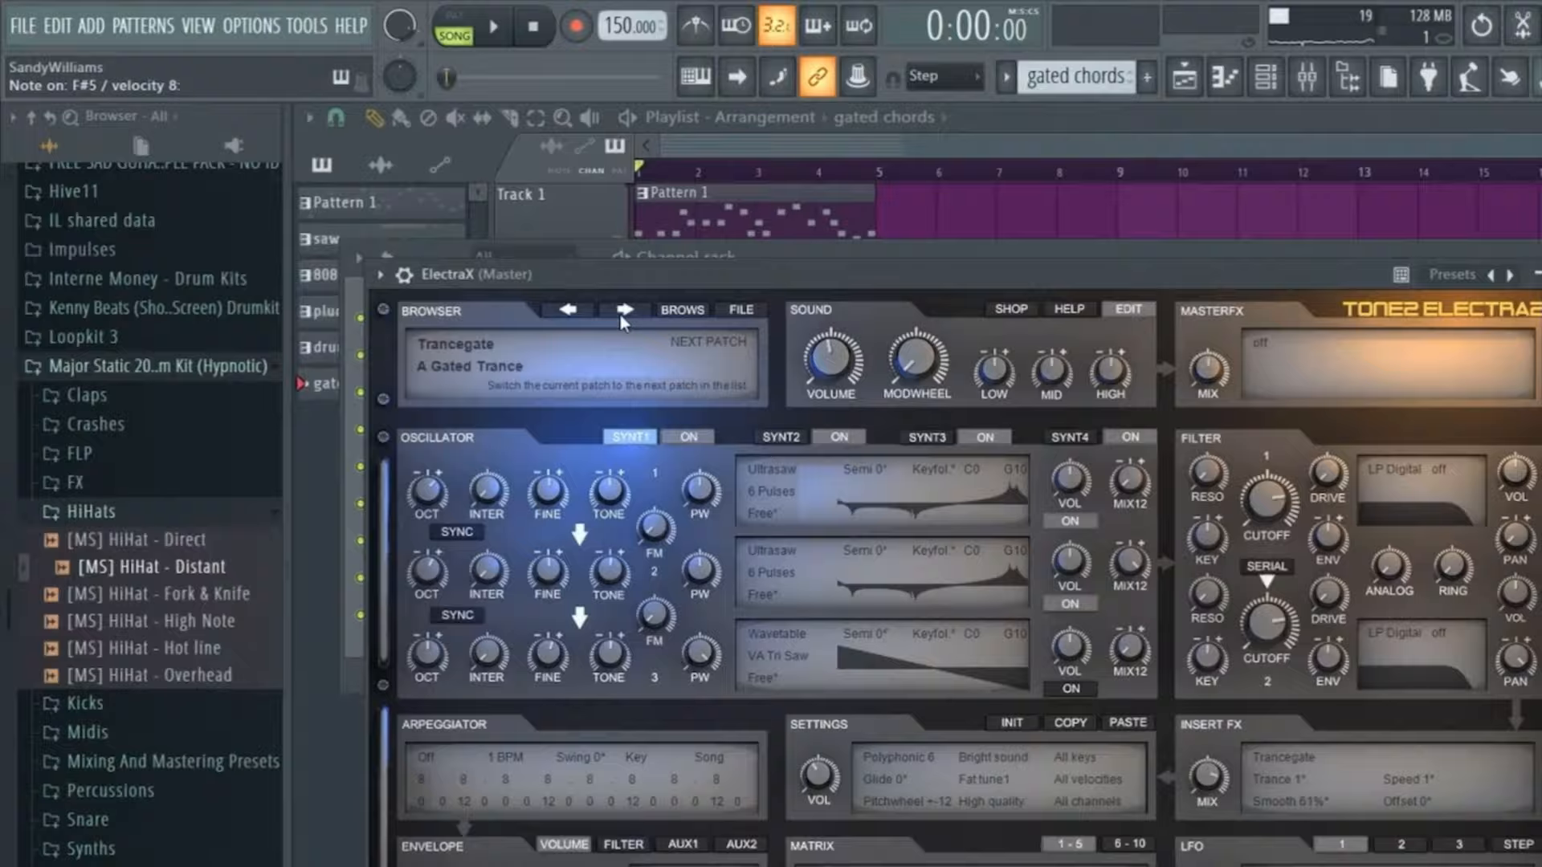
click(625, 310)
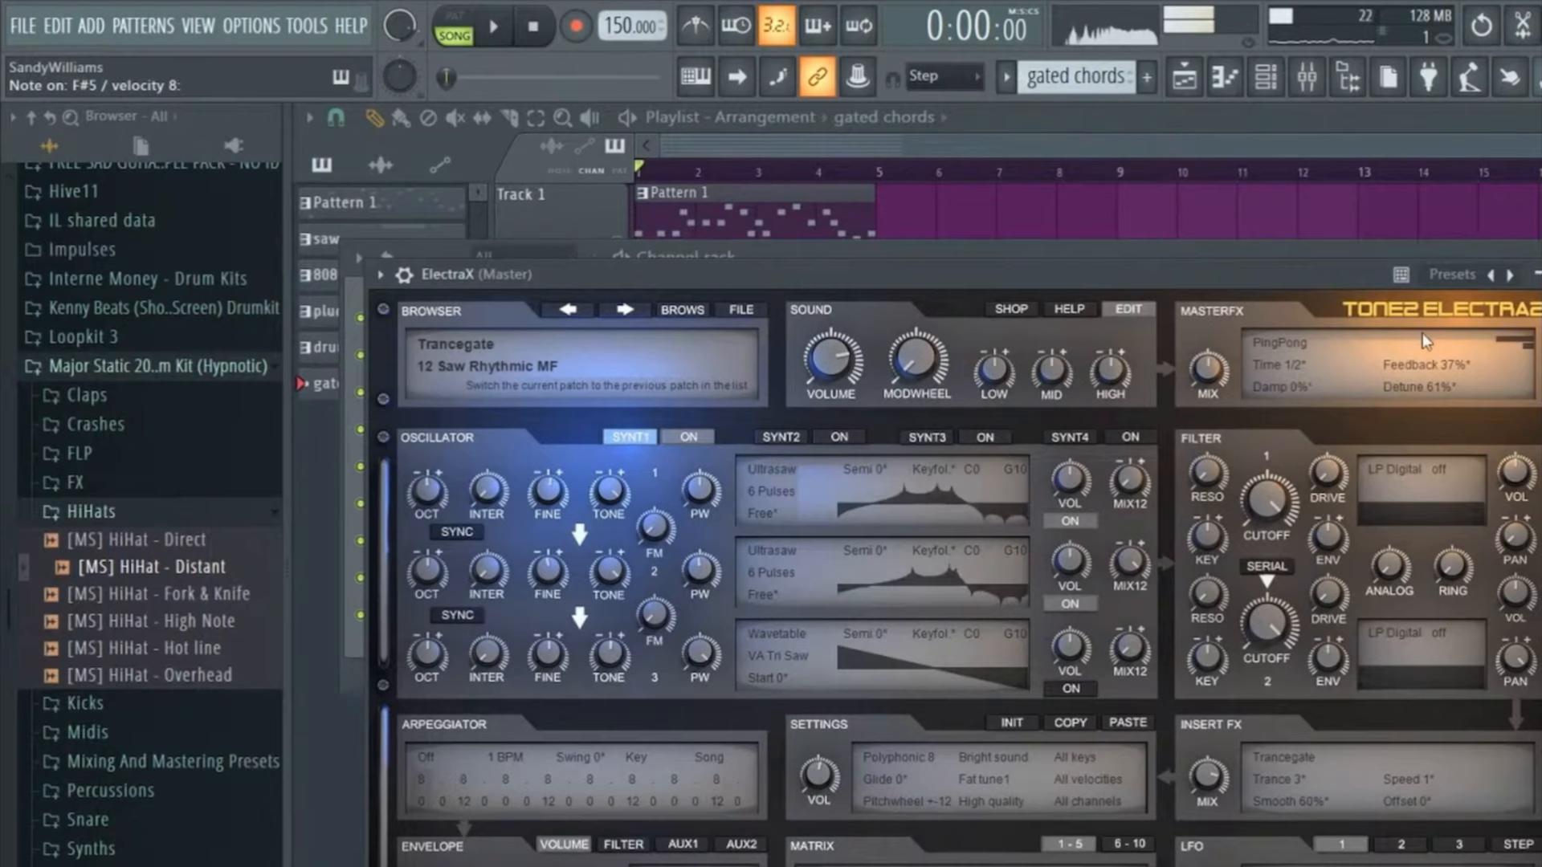
click(492, 28)
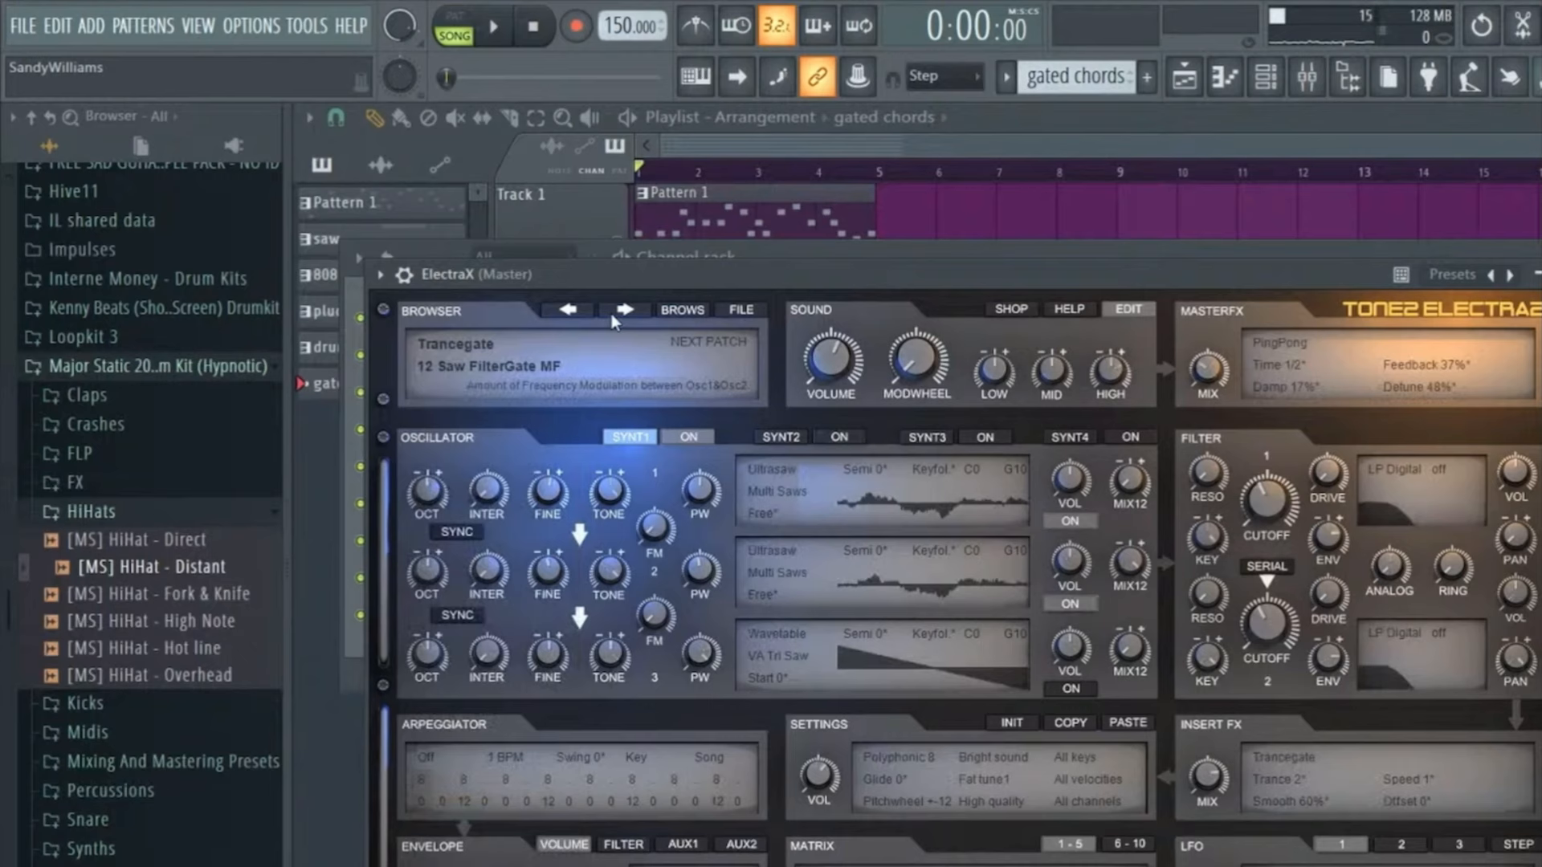
click(625, 310)
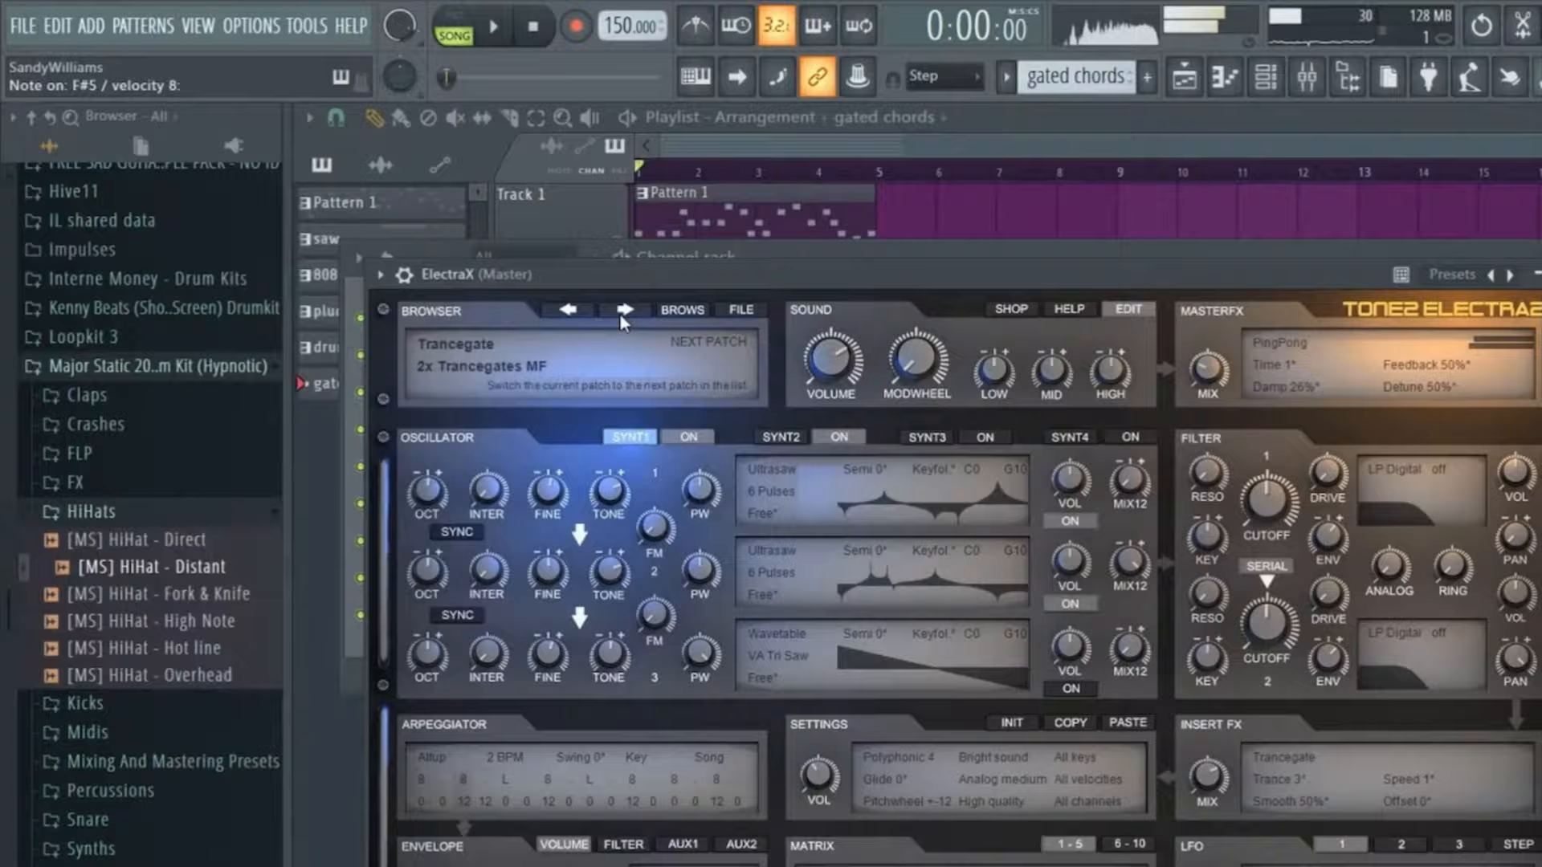
click(567, 310)
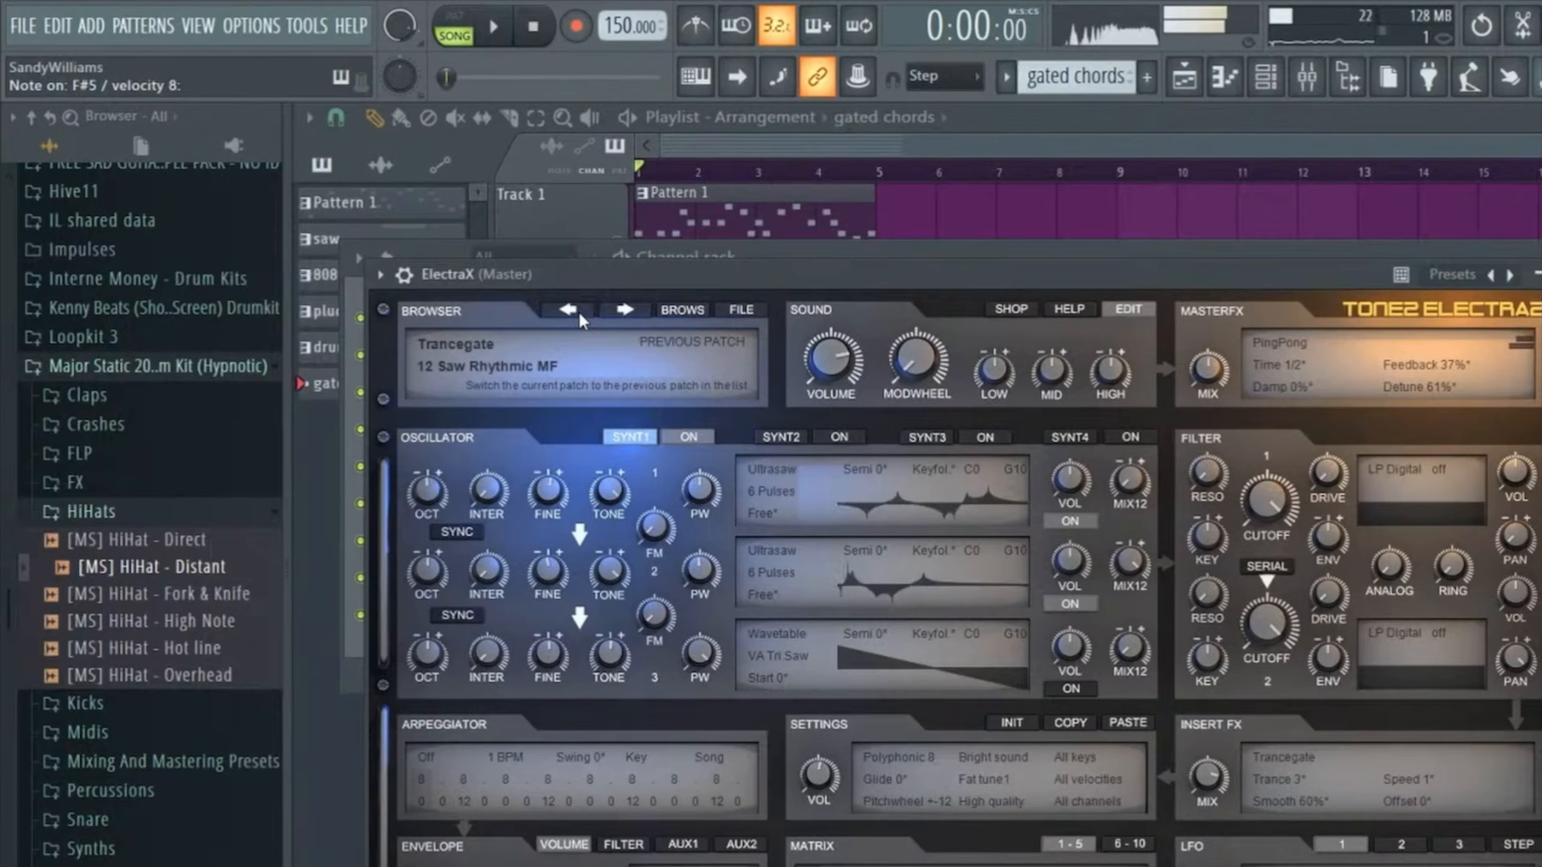
click(493, 26)
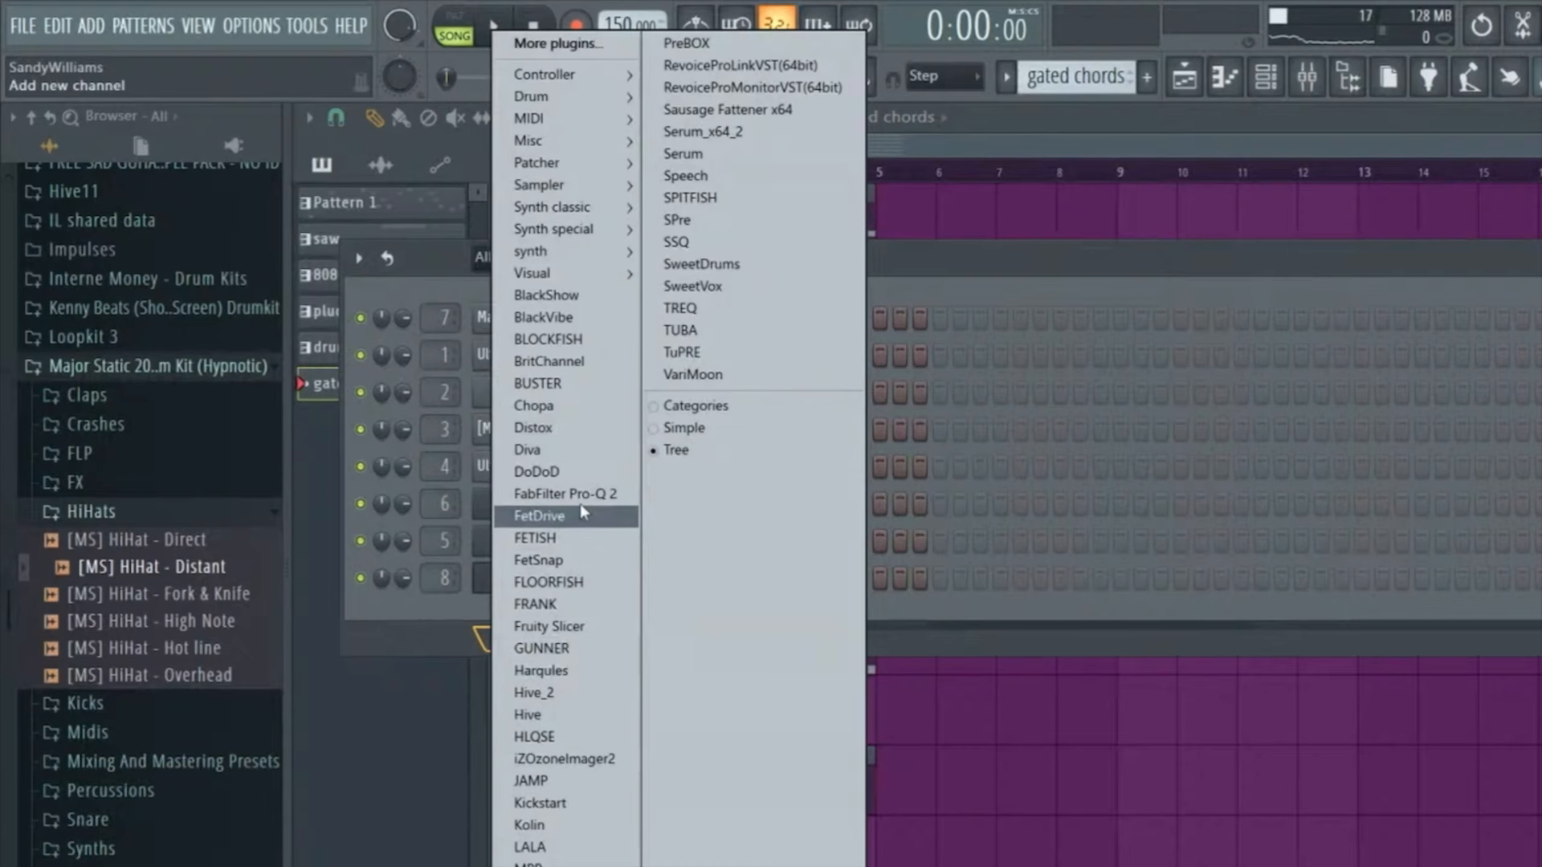
Try the 12 Saw FilterGate MF and 2x Trancegates MF patches, then return to the playlist
click(690, 361)
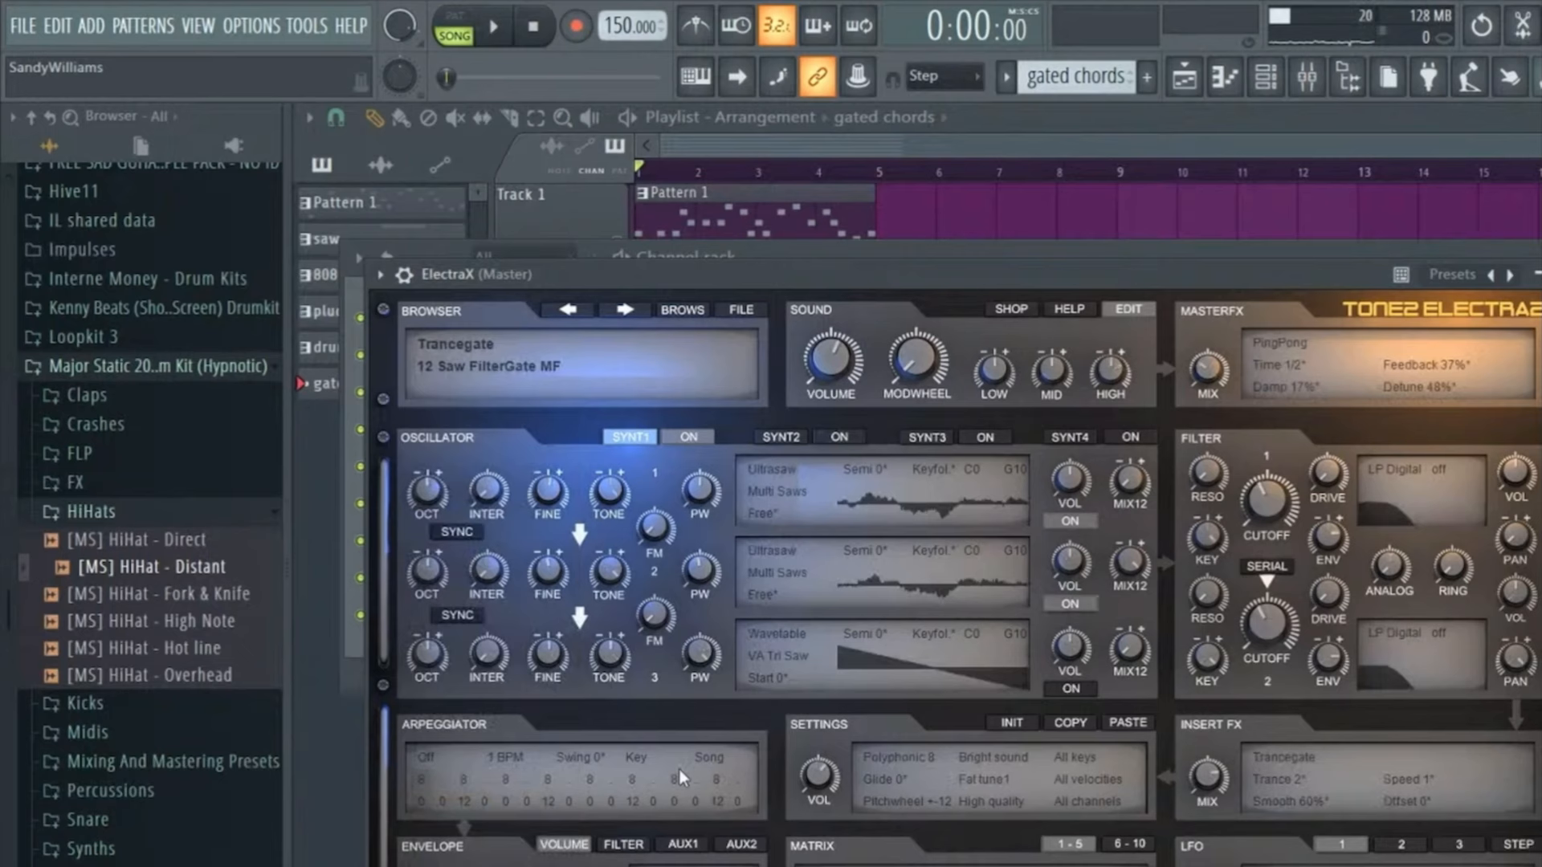
click(623, 310)
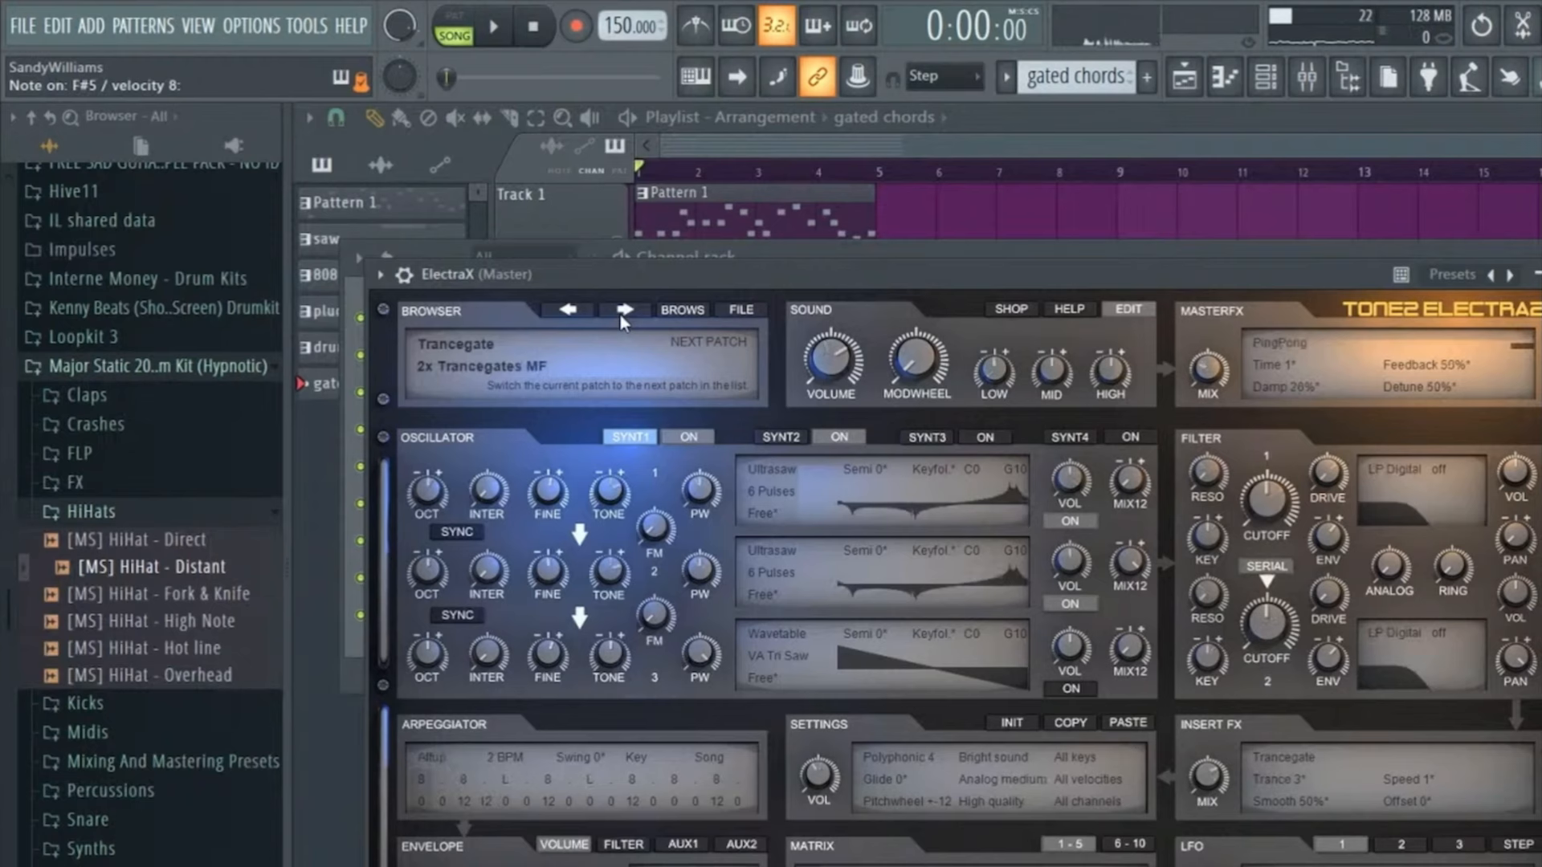
click(569, 310)
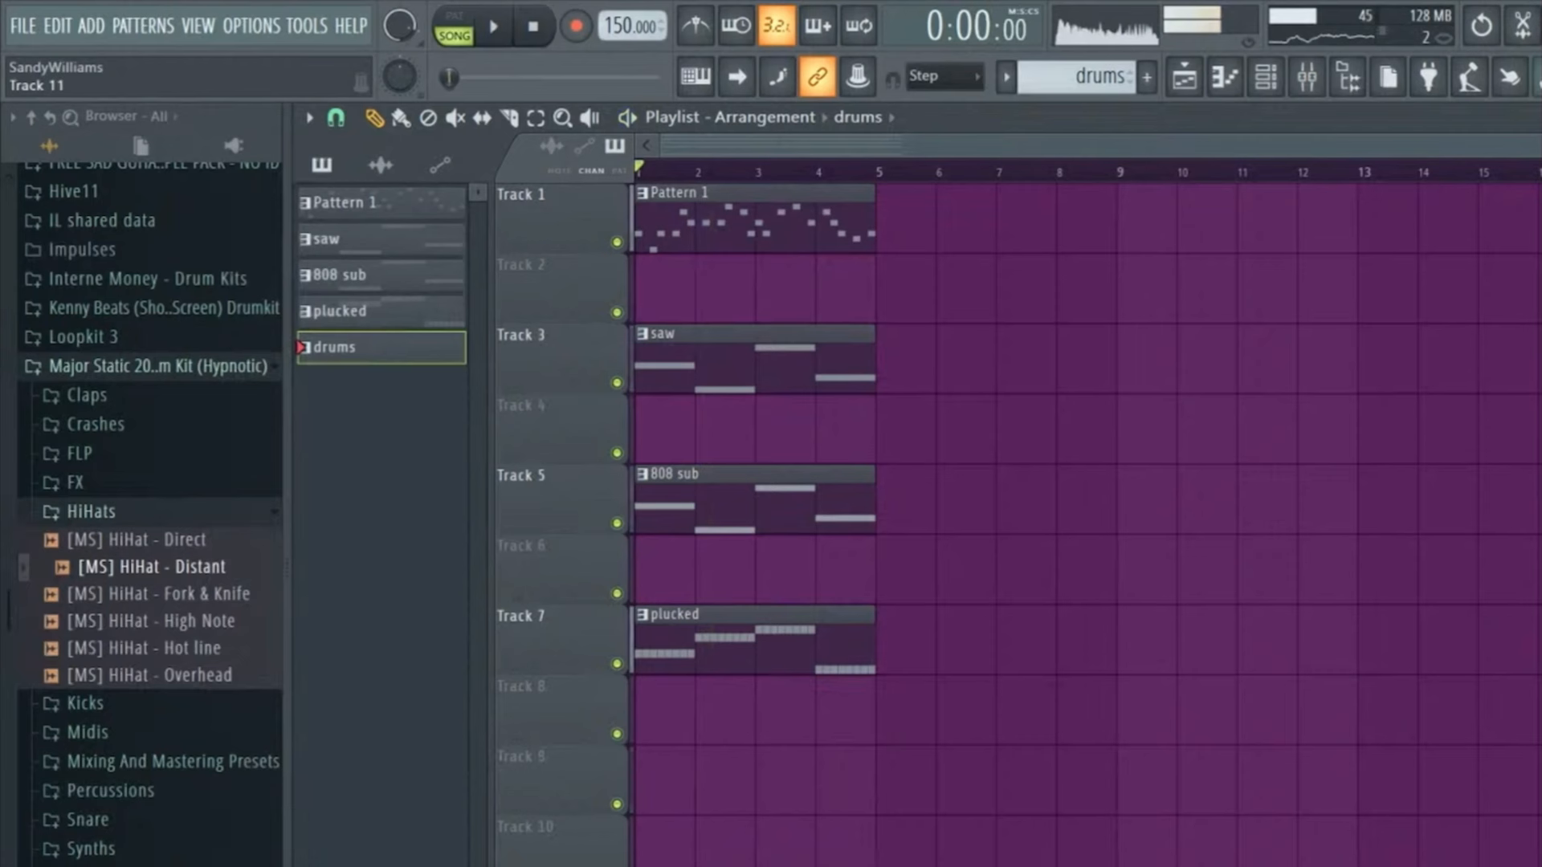
Load ElectraX from the Add channel plugin tree as a new synth channel
click(365, 347)
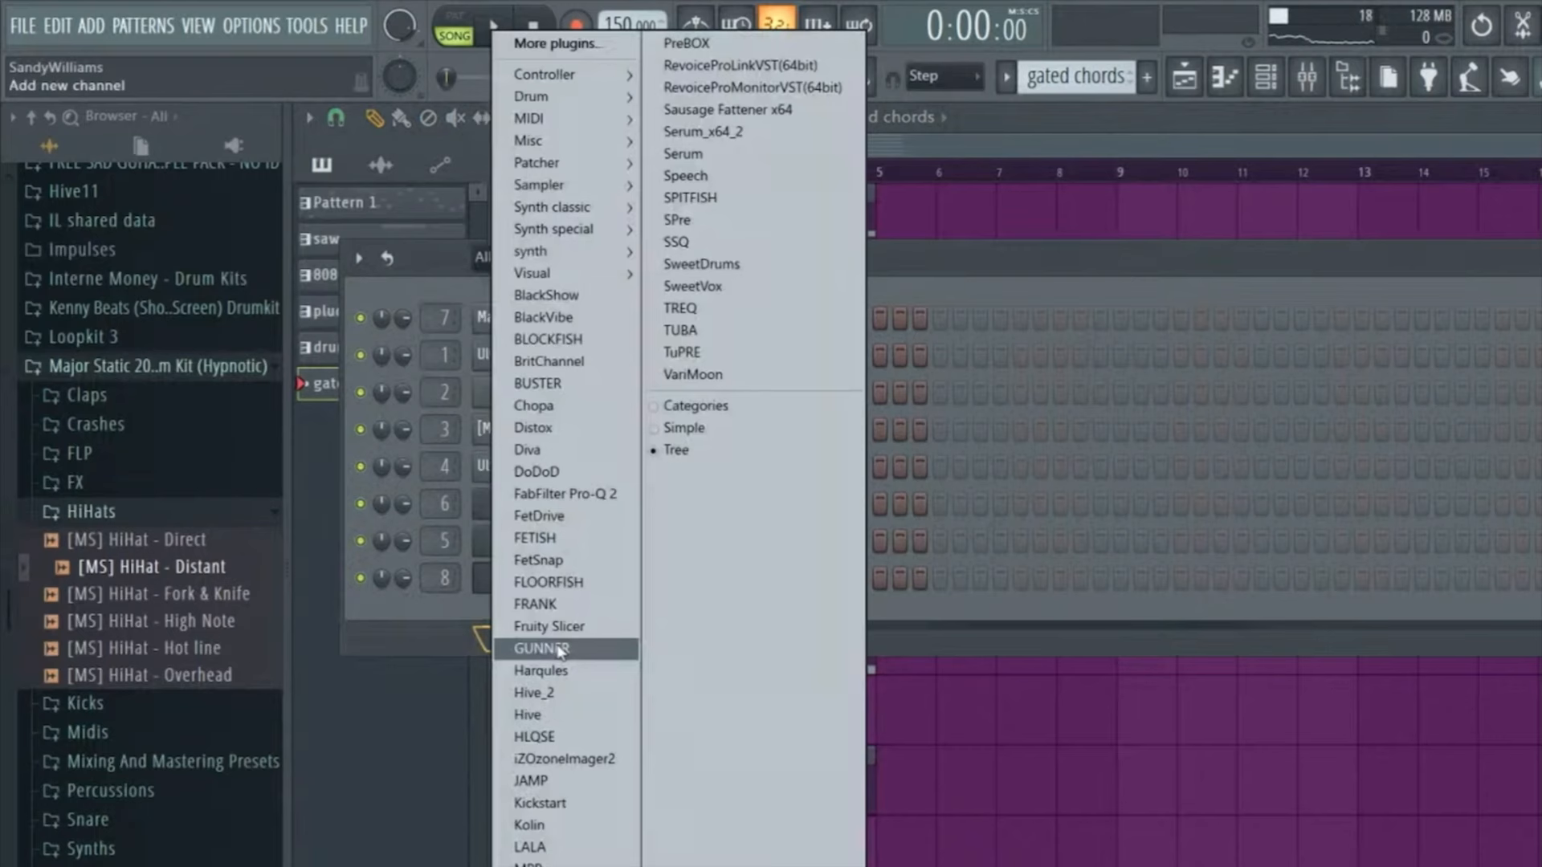
click(691, 362)
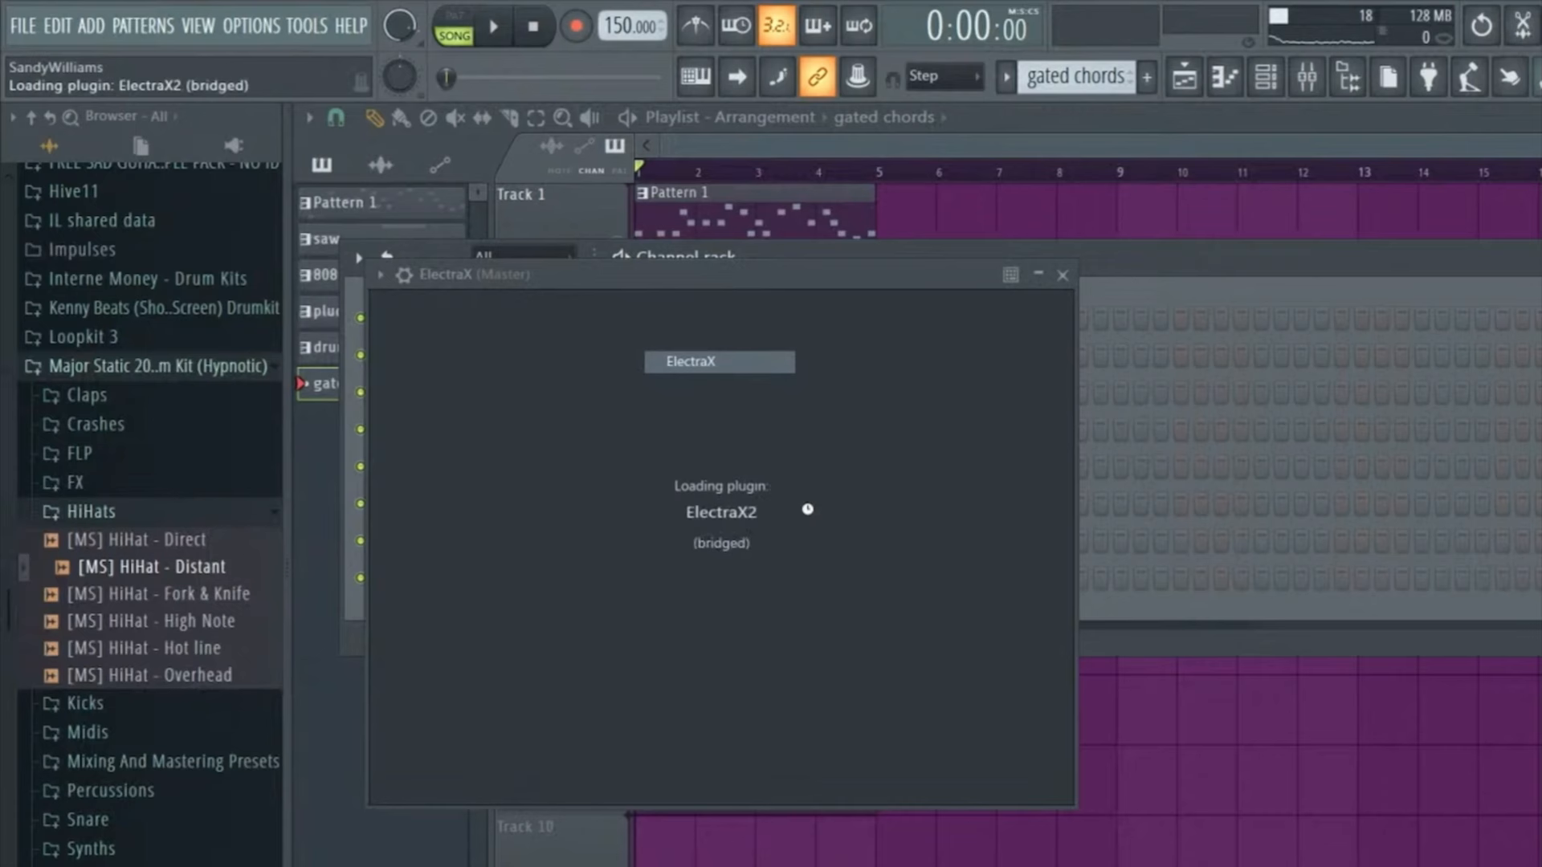